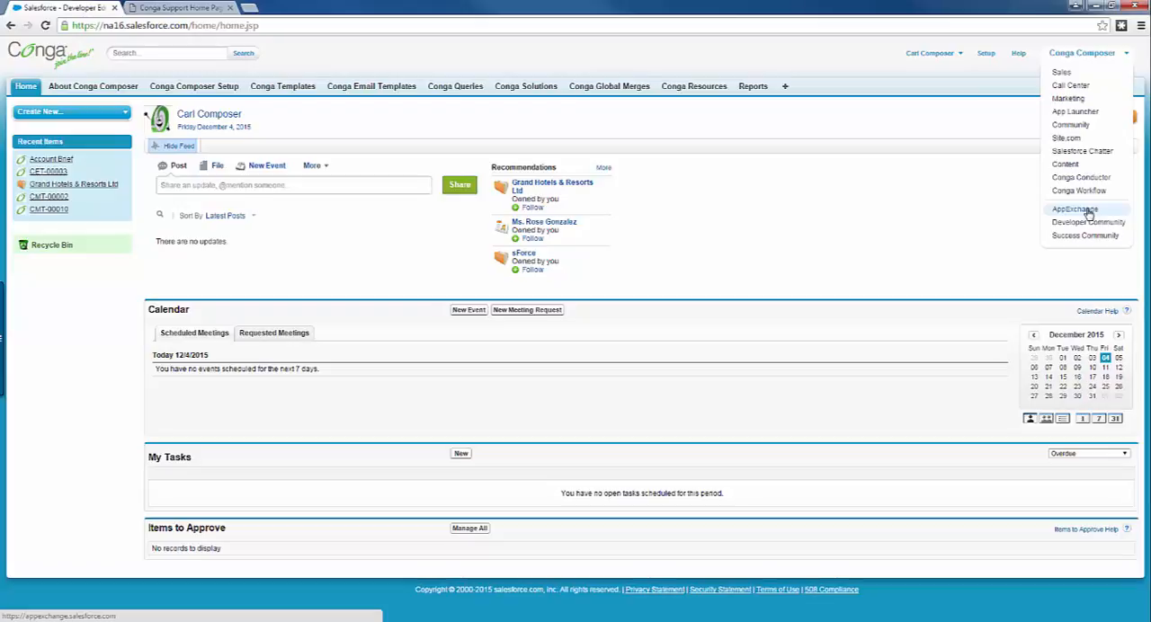
mouse_move(801, 193)
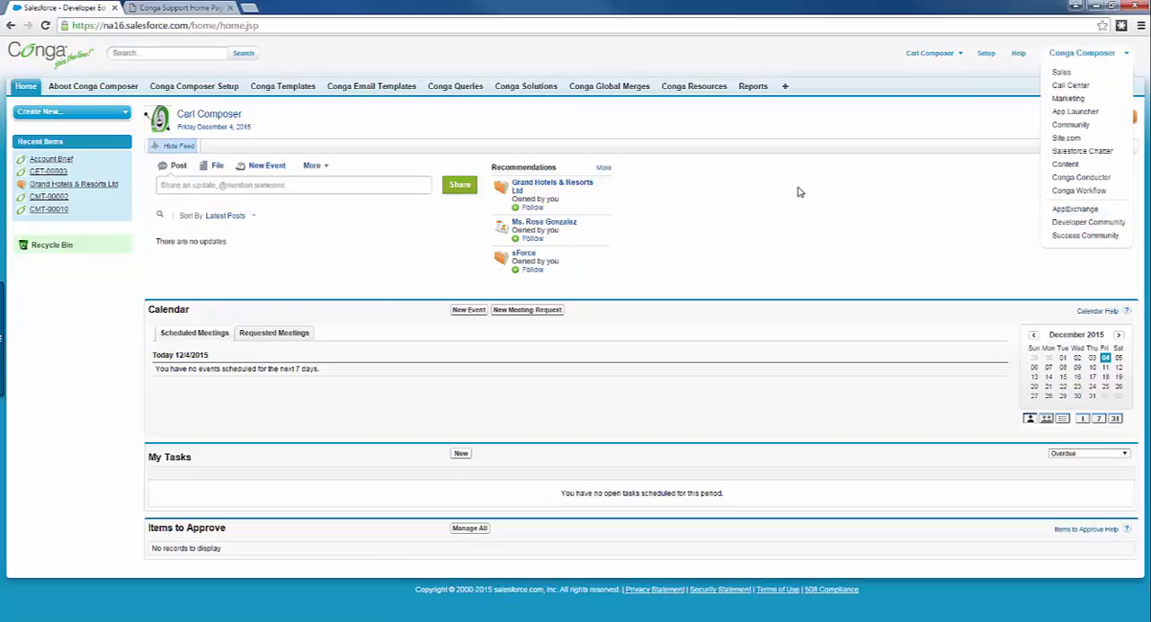
mouse_move(651, 68)
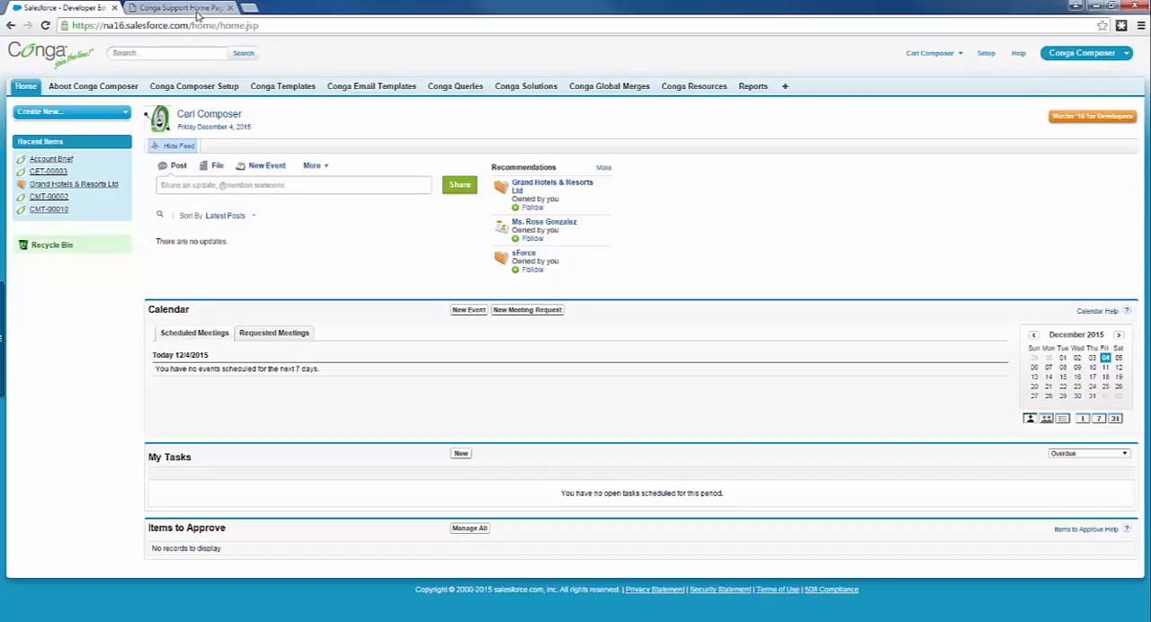
- Reach the Conga Mail Merge product page on Congasphere via the Products list
click(184, 8)
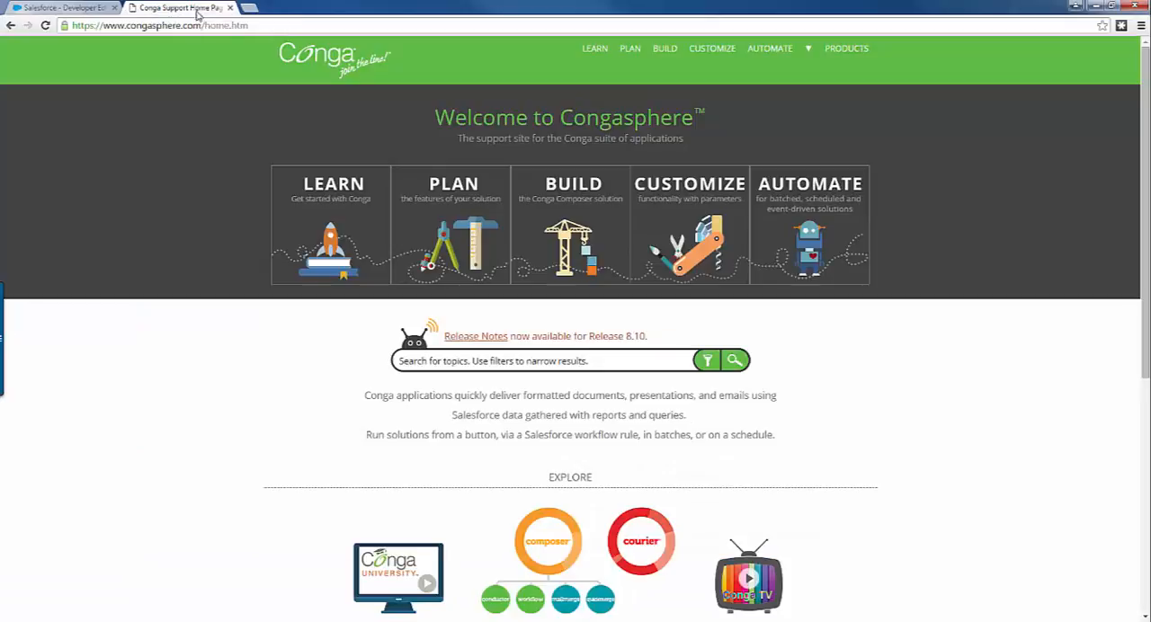
click(846, 47)
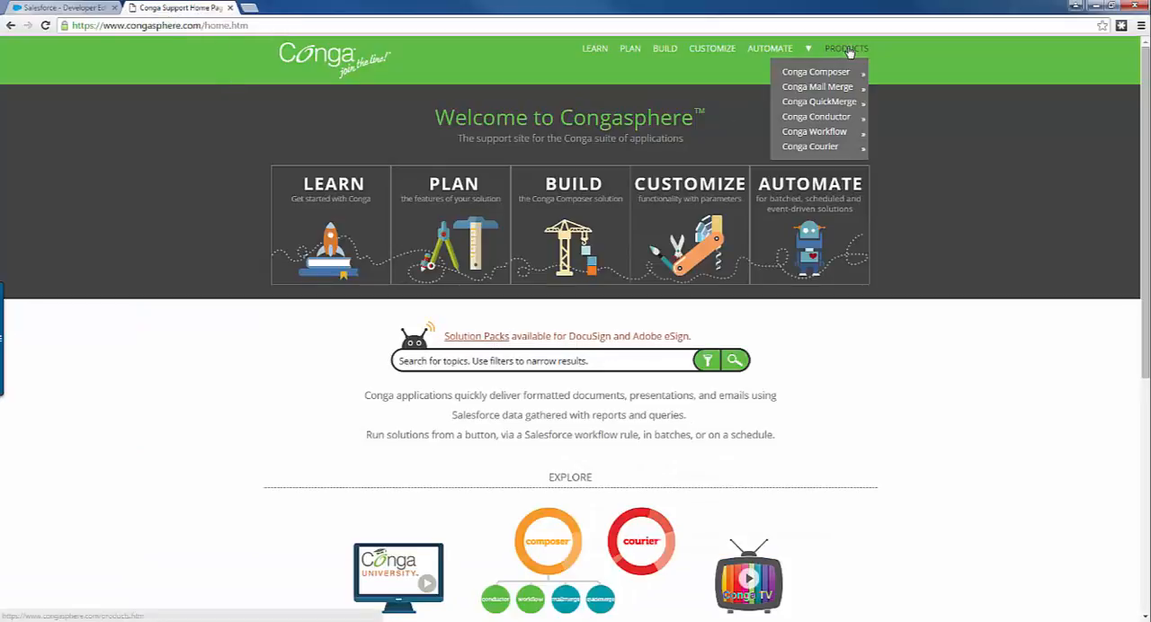
mouse_move(816, 87)
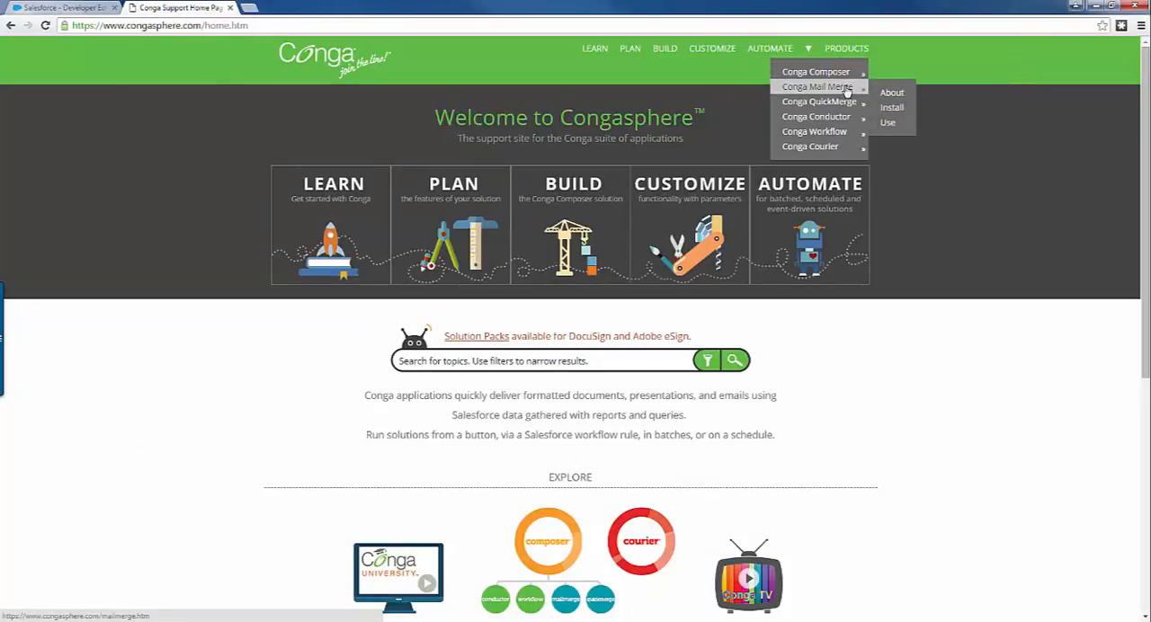
click(816, 86)
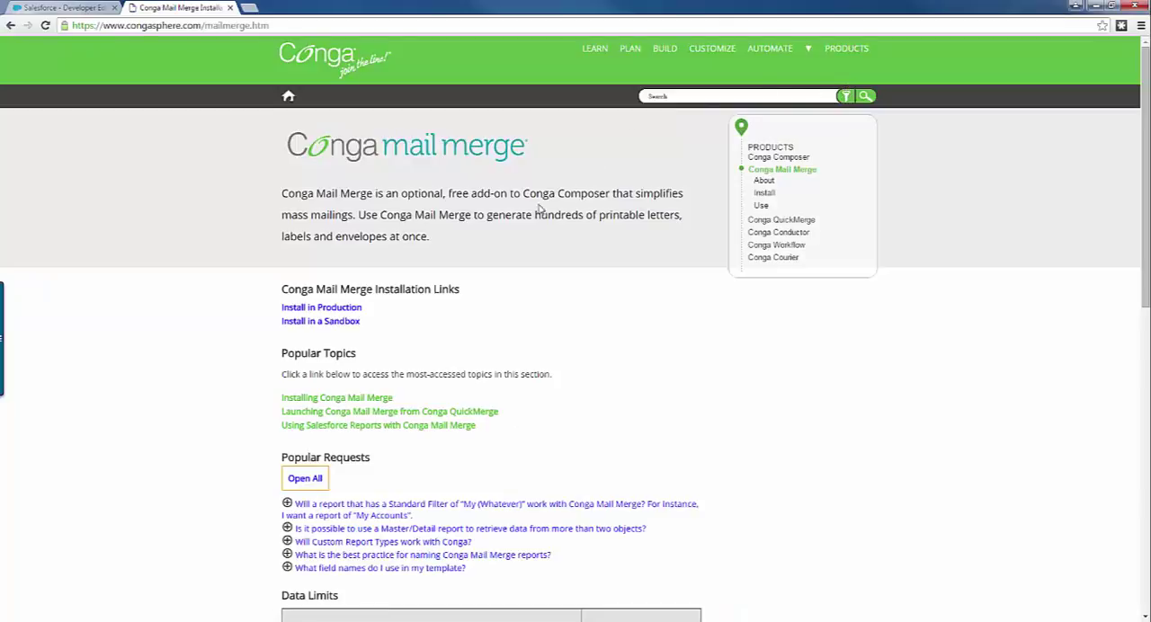
mouse_move(393, 305)
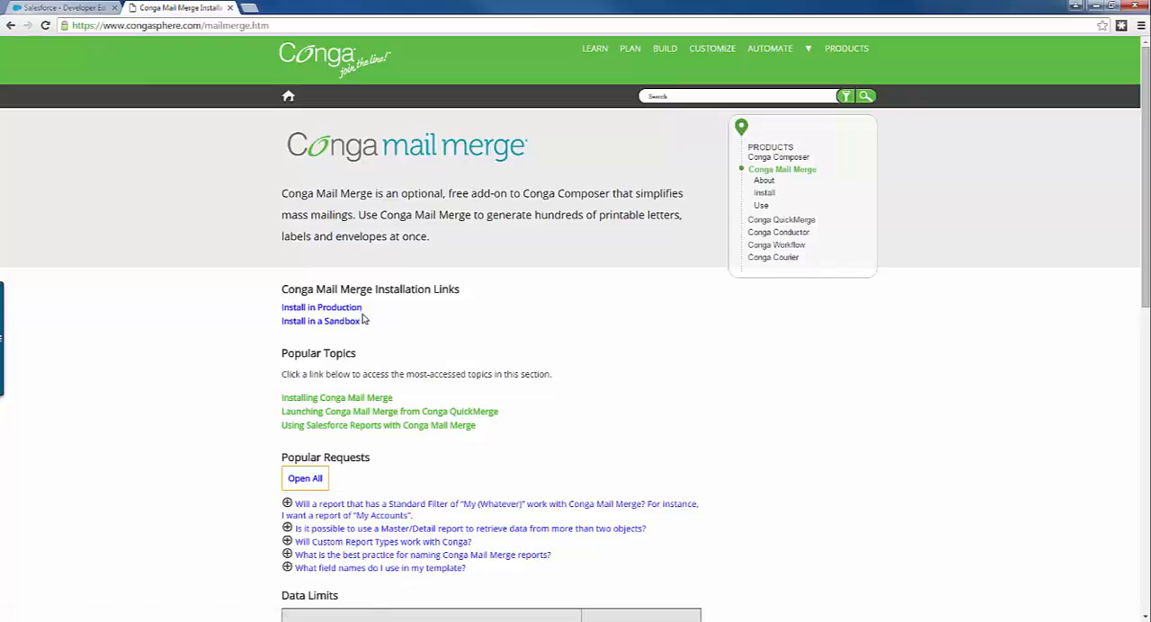
- Start the Conga Mail Merge production install and sign in to Salesforce
click(321, 306)
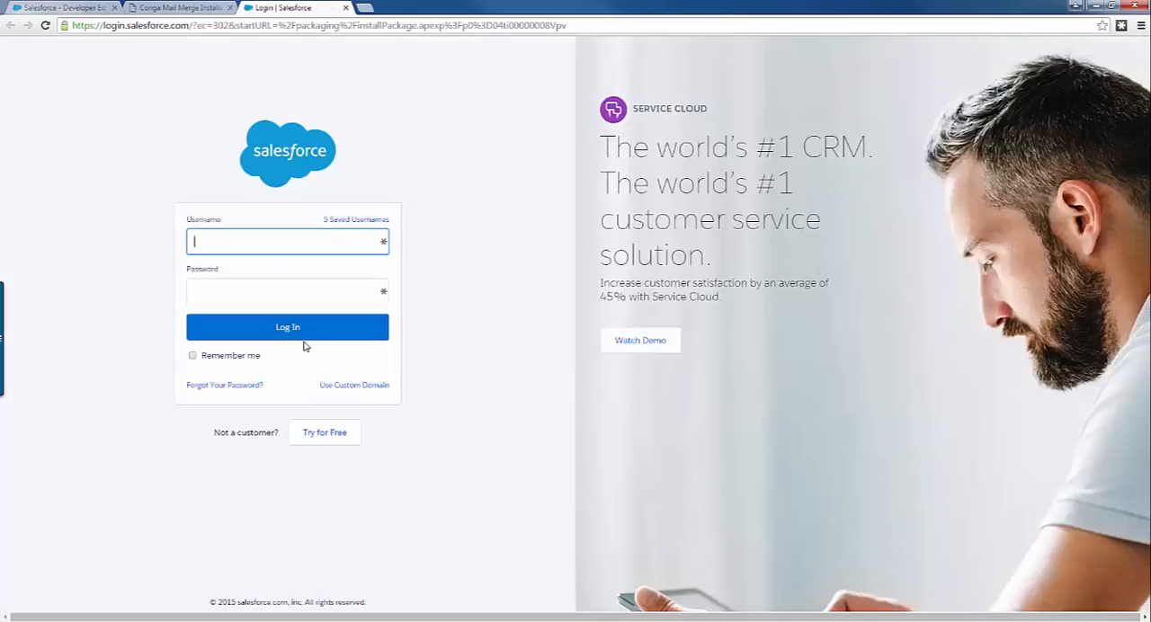
click(288, 325)
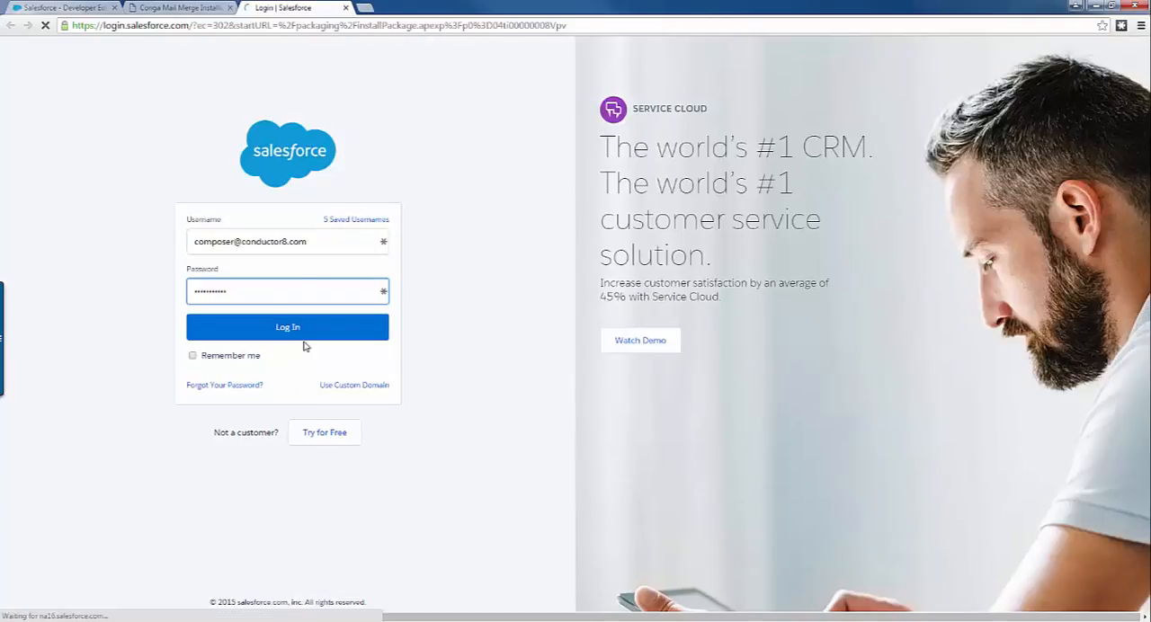
click(288, 328)
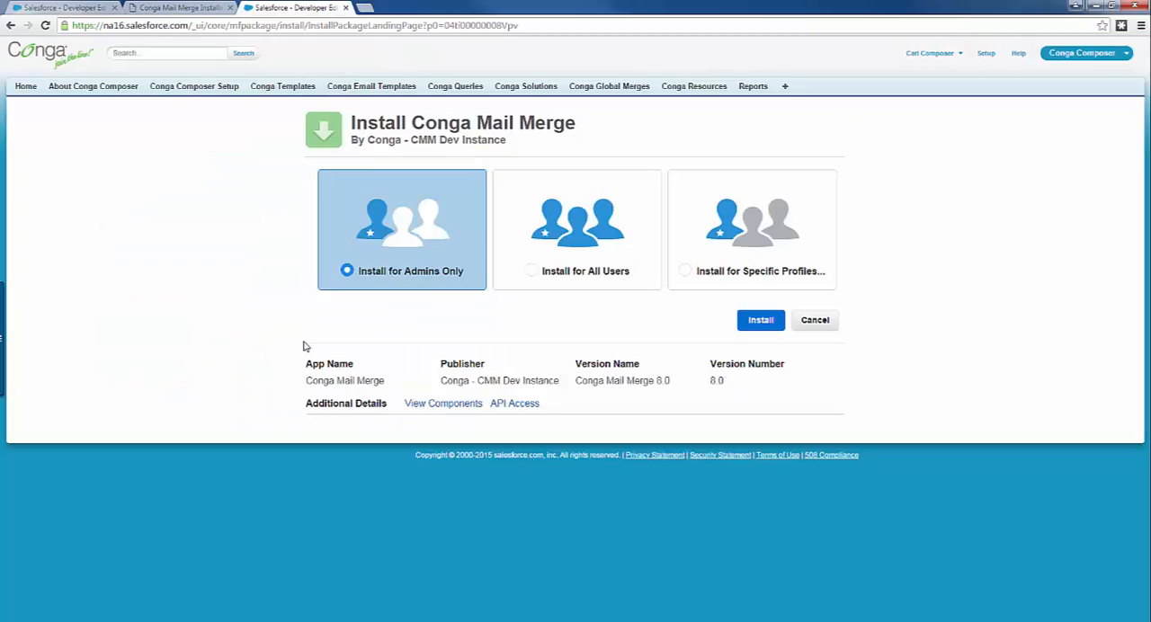
mouse_move(517, 310)
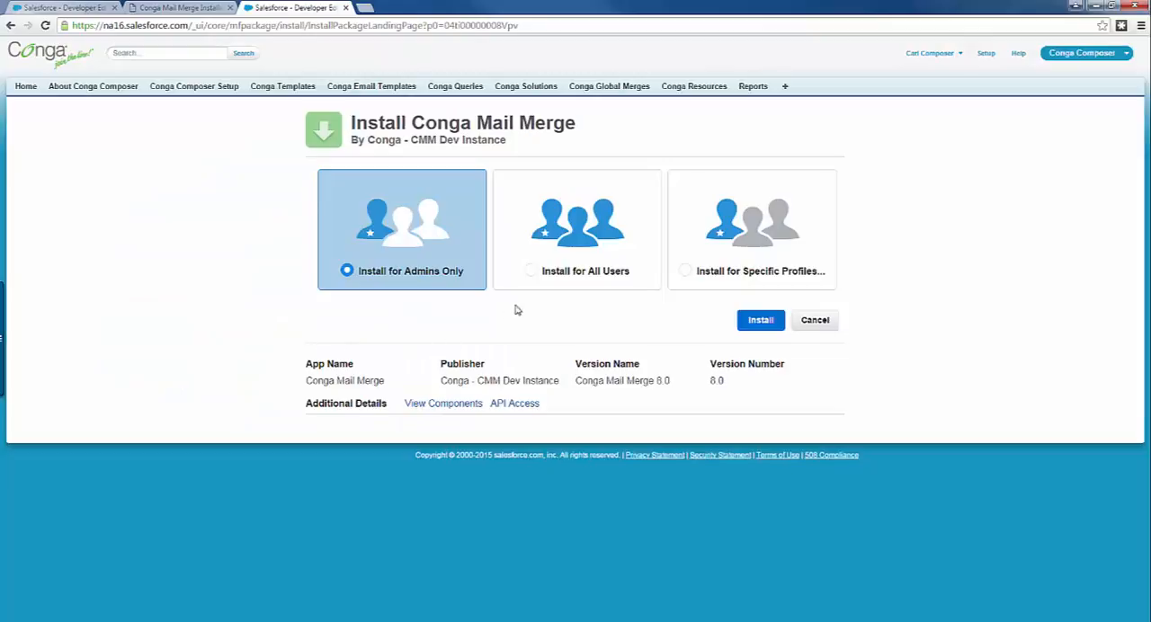
- Install Conga Mail Merge 8.0 for all users and confirm the completed installation
click(533, 270)
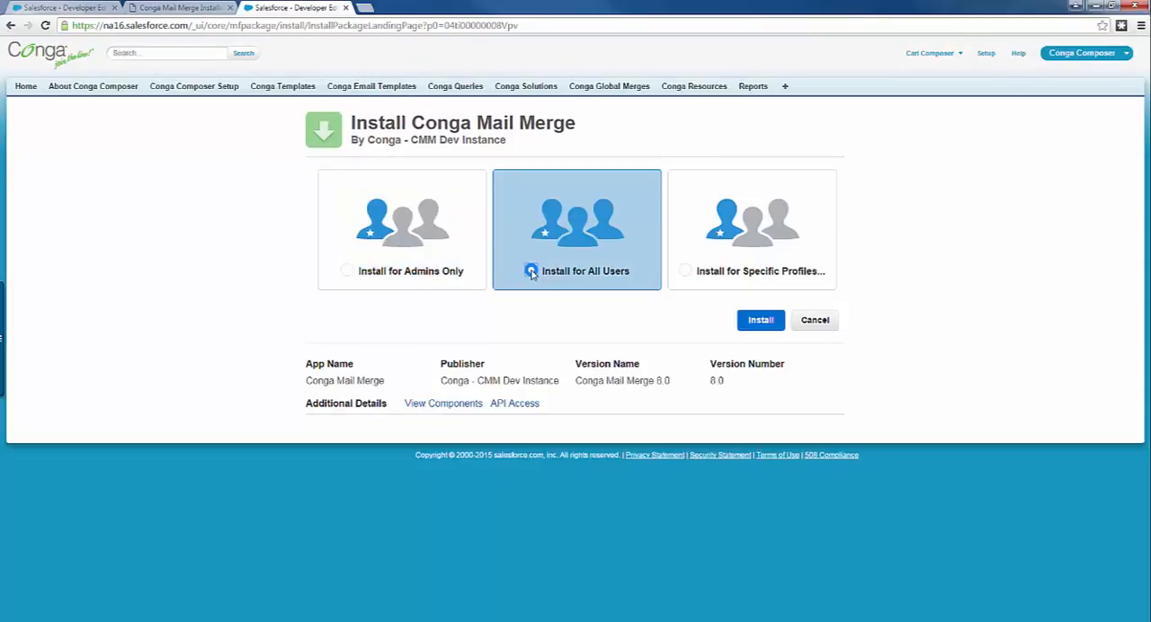
click(529, 269)
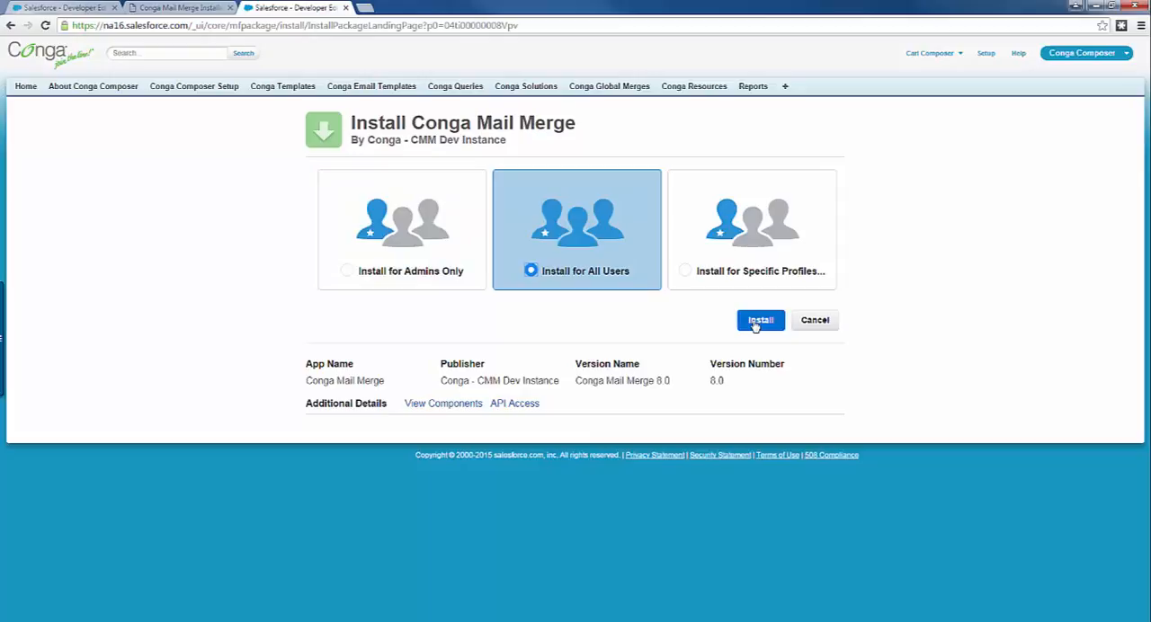
click(759, 320)
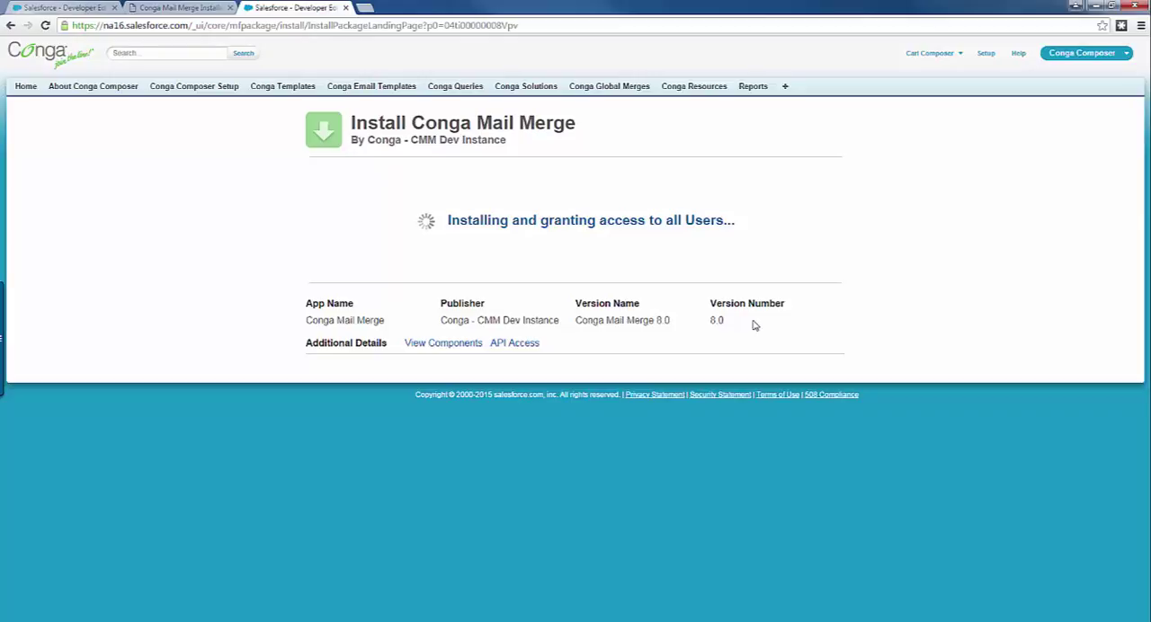
mouse_move(750, 325)
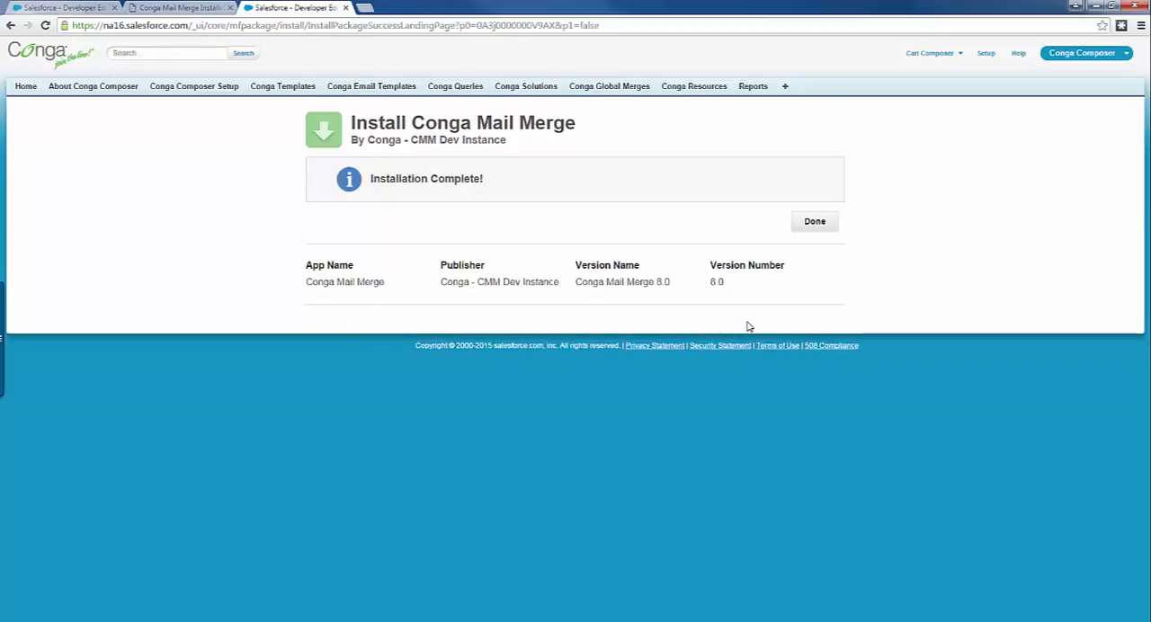
mouse_move(809, 229)
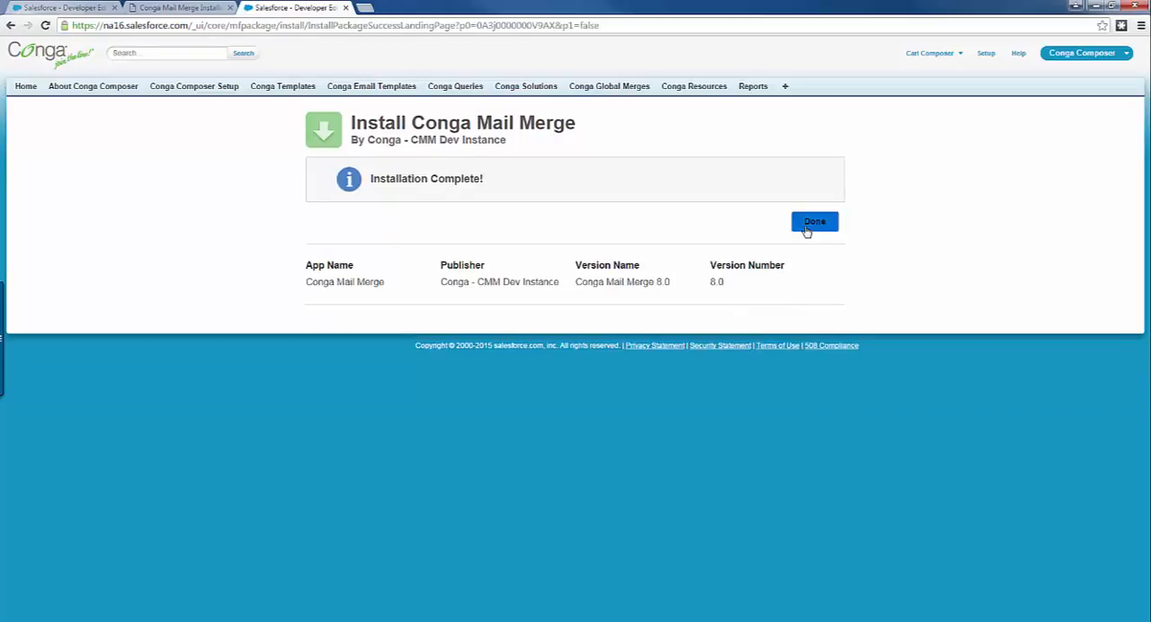
click(813, 222)
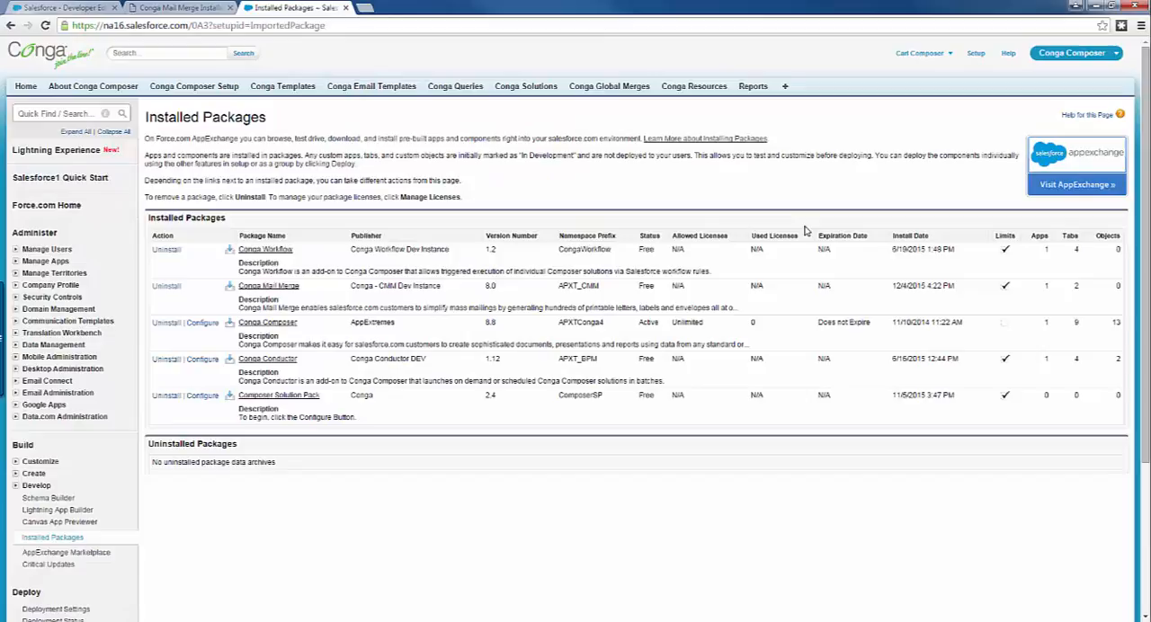
mouse_move(729, 196)
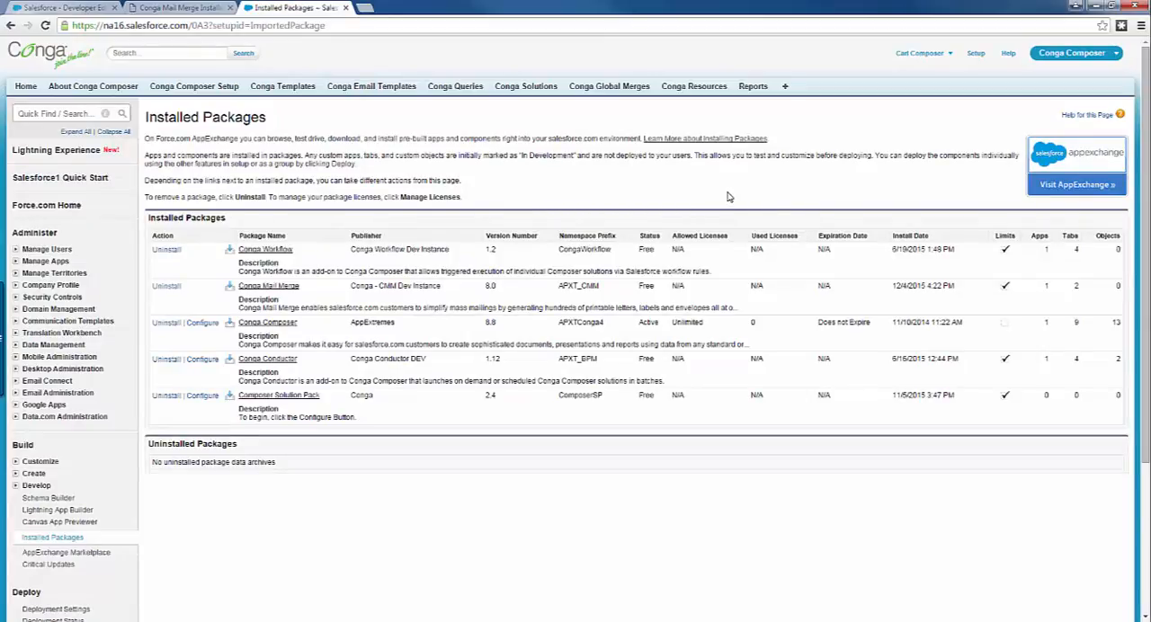
mouse_move(284, 292)
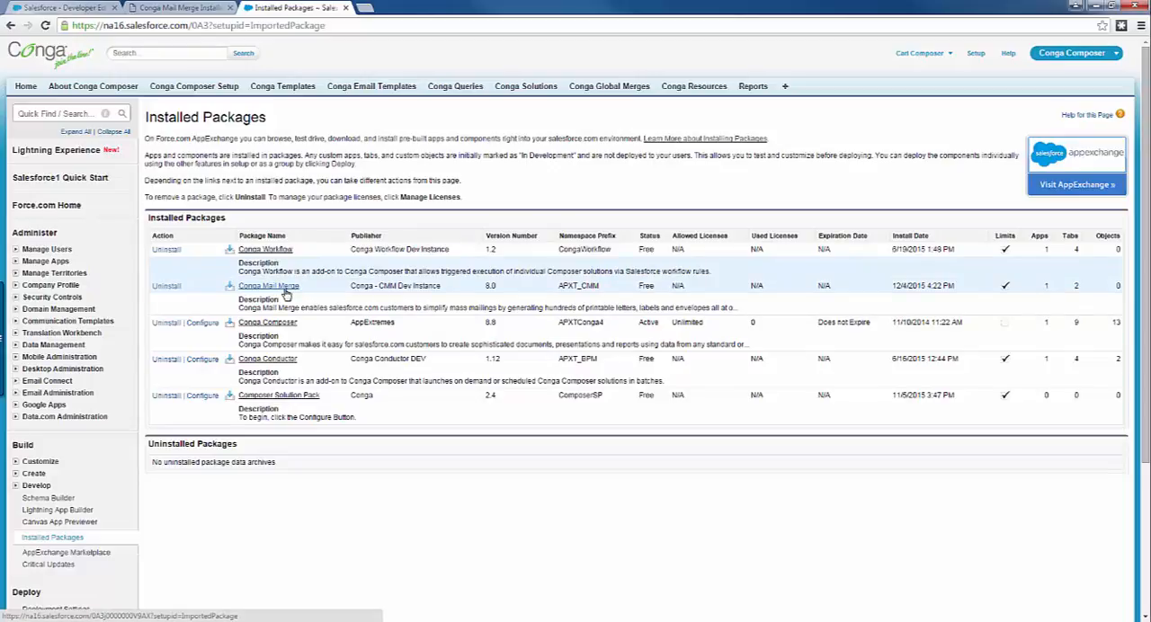
mouse_move(1029, 119)
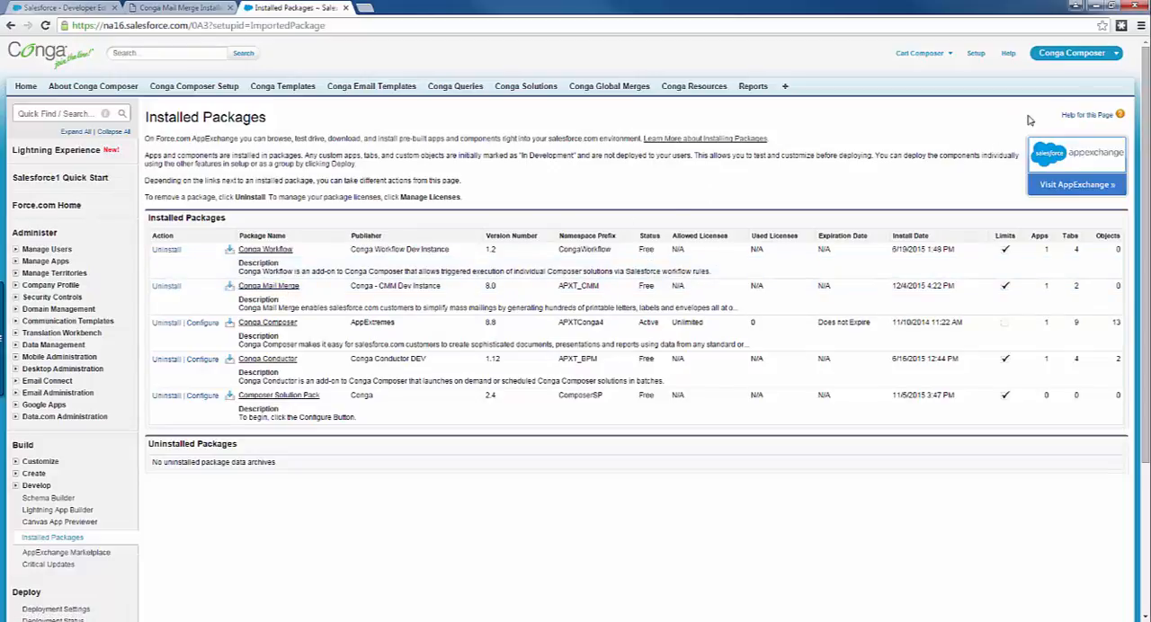
- Show the list of available Salesforce apps from the top-right app menu
click(1072, 53)
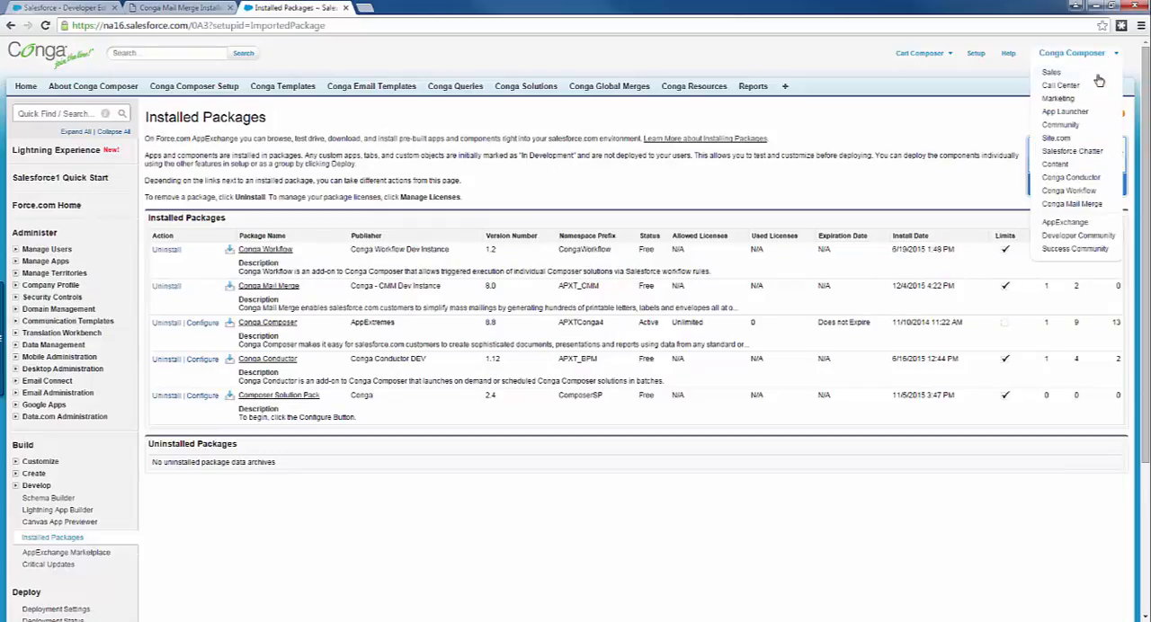
mouse_move(1072, 205)
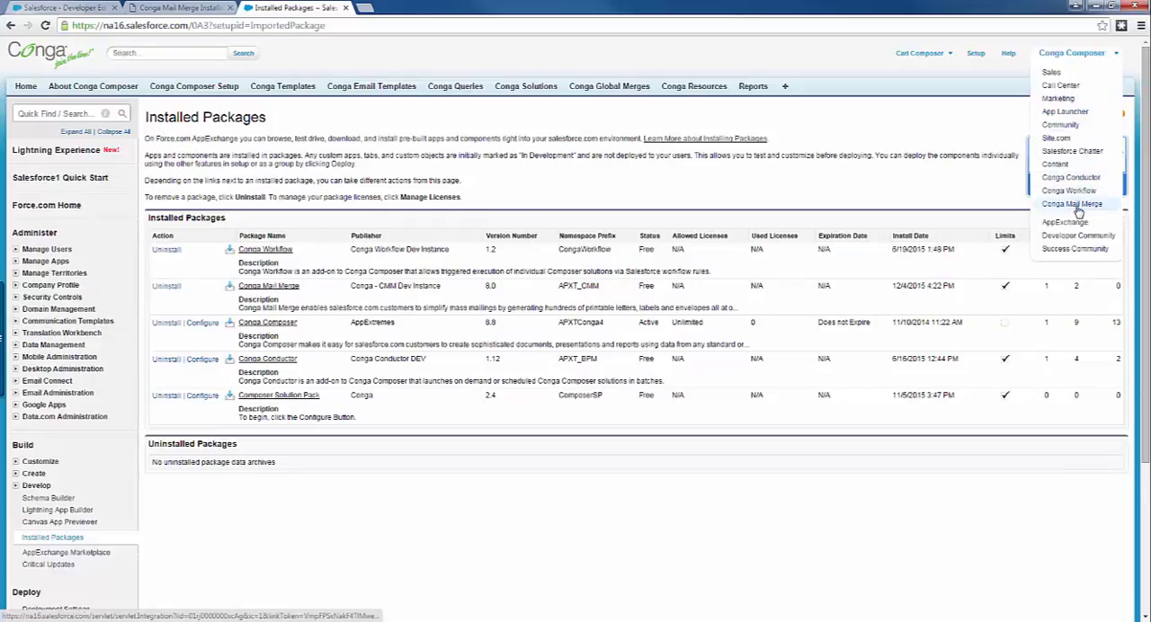
- Make Conga Mail Merge the active app and go to its Conga Mail Merge tab
click(1072, 203)
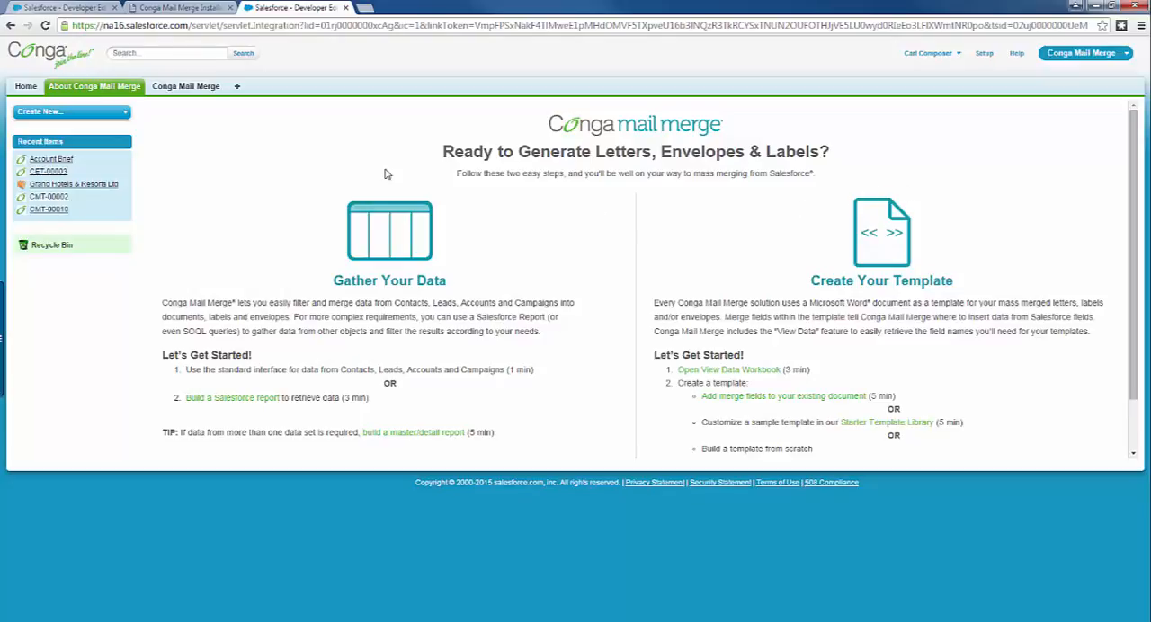
mouse_move(162, 133)
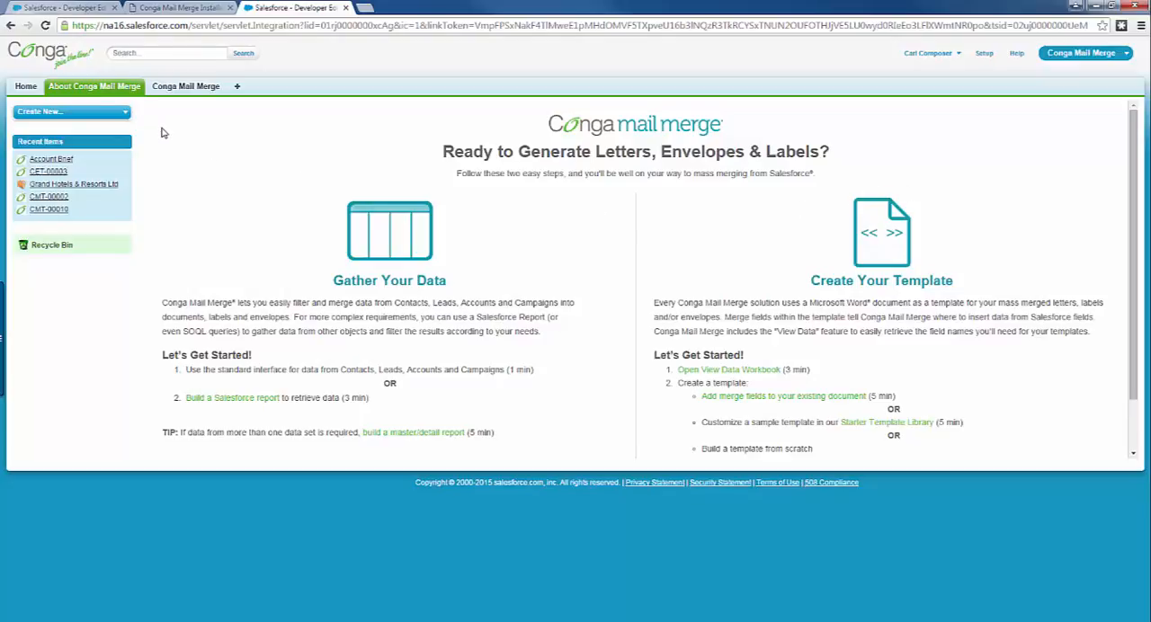
mouse_move(174, 99)
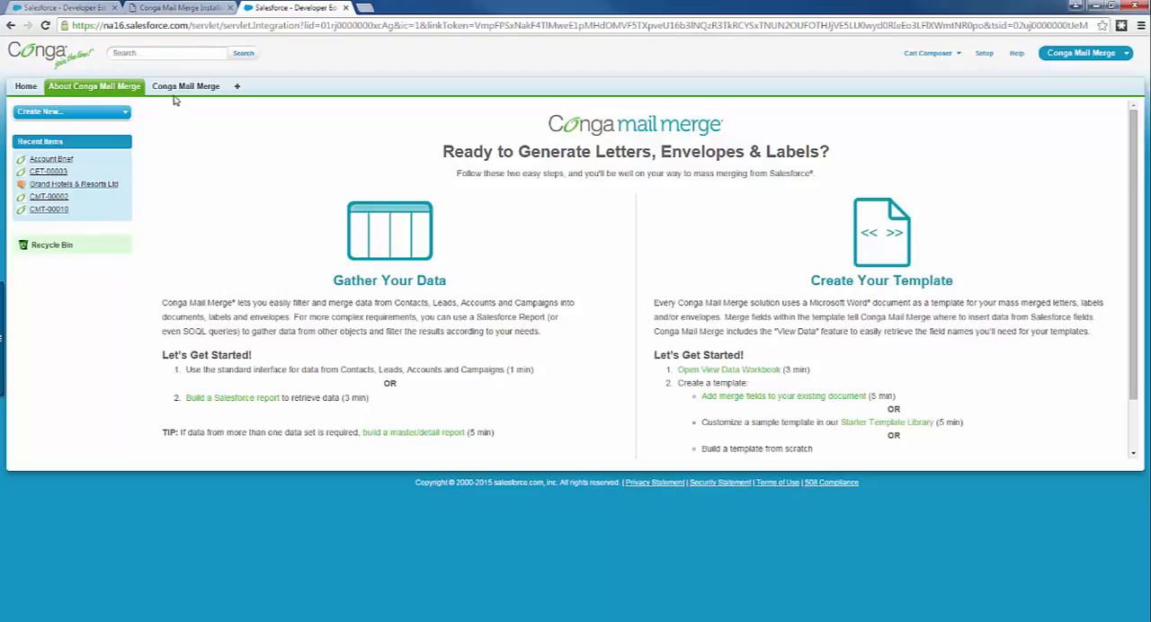
click(184, 87)
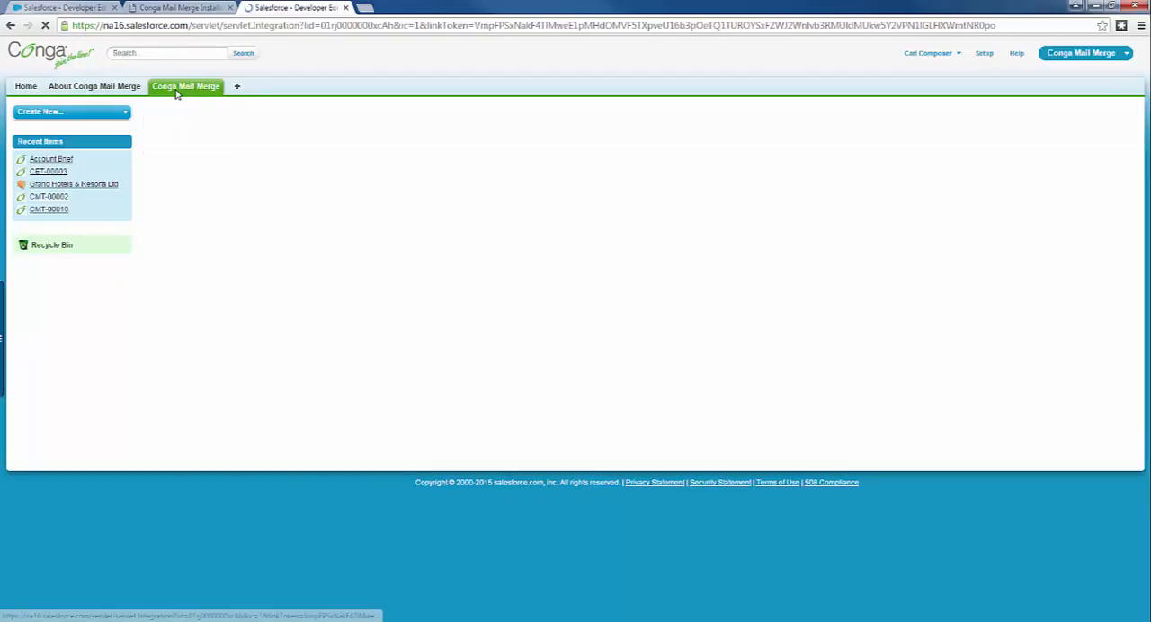